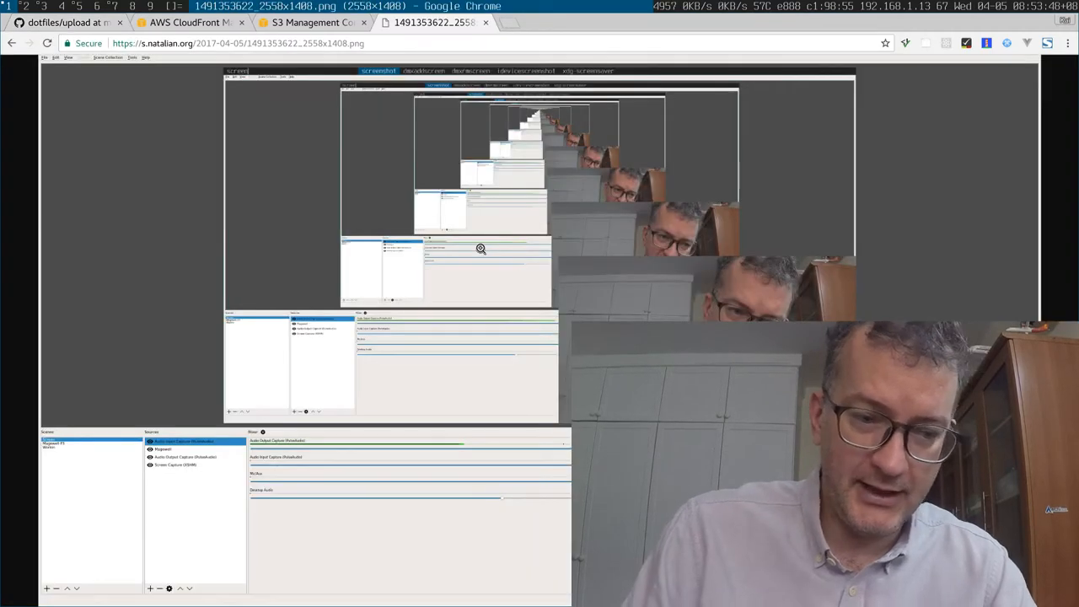
mouse_move(226, 57)
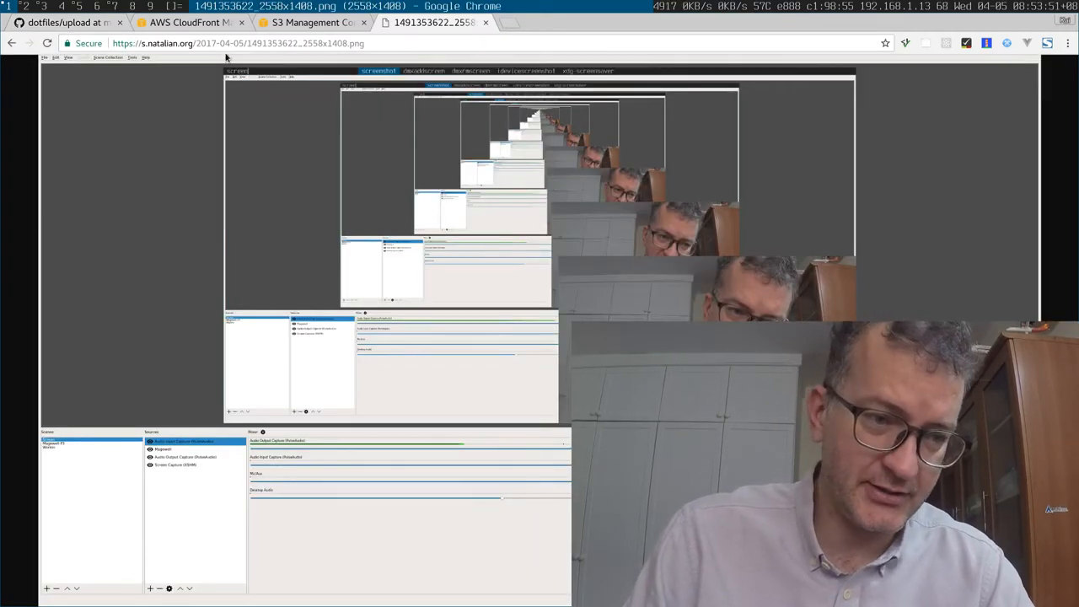
Show the s.natalian.org bucket's objects listed as dated folders in the S3 console.
double_click(217, 43)
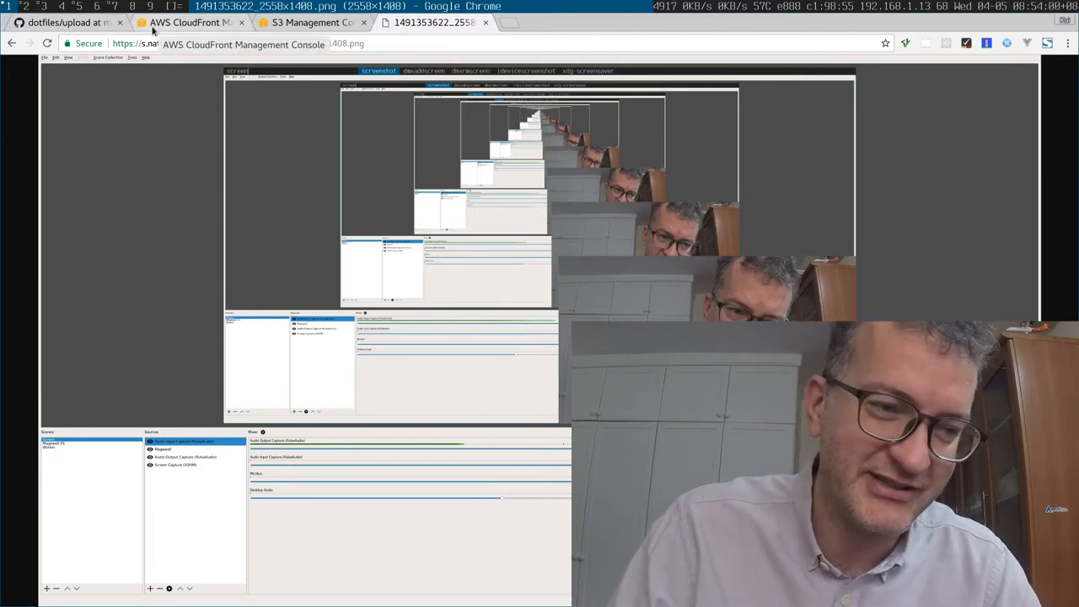
left_click(68, 23)
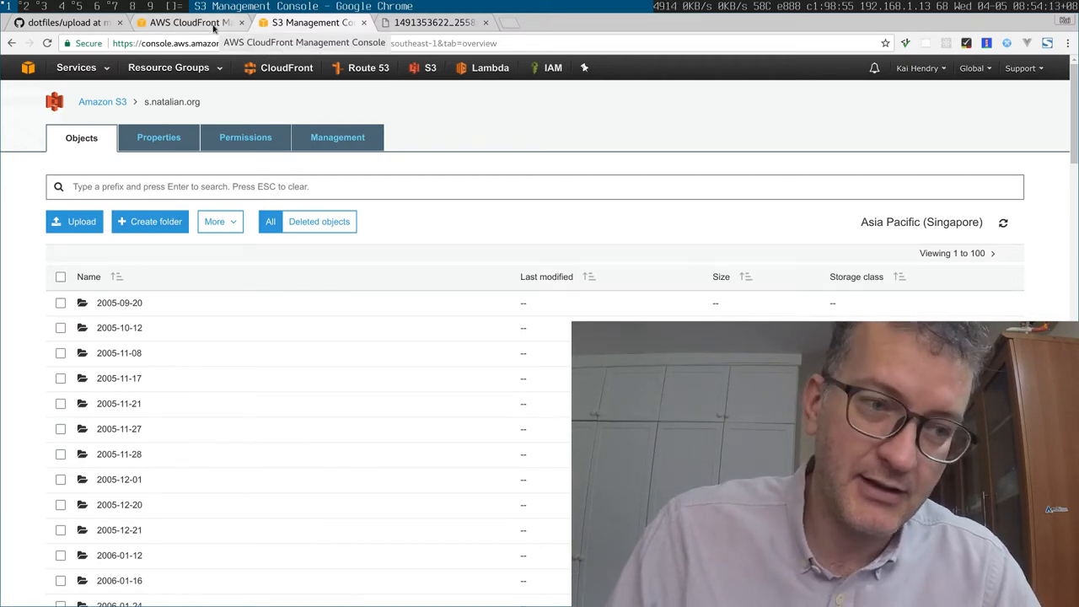
View the CloudFront cache statistics report of total requests and hit rates.
left_click(190, 22)
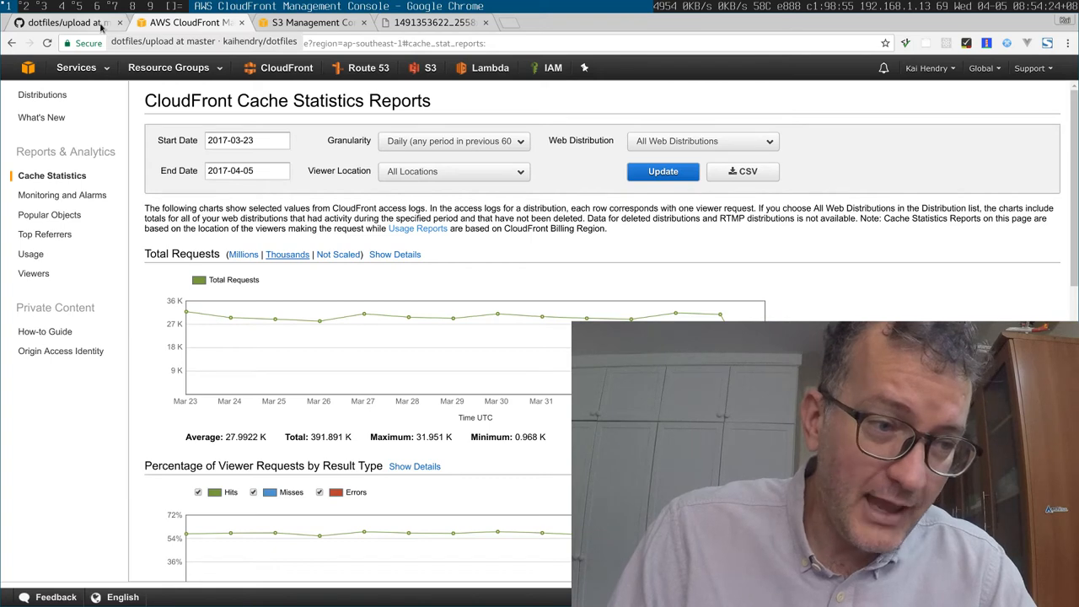
left_click(59, 22)
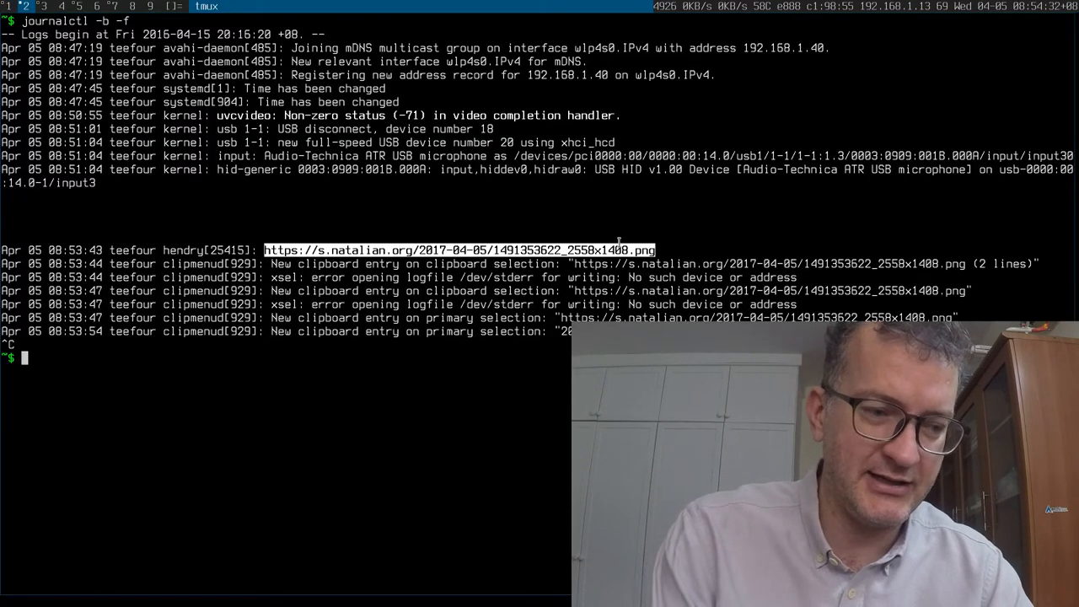
Create foo.txt in vim and publish it with 'upload foo.txt'.
type("vim foo.txt")
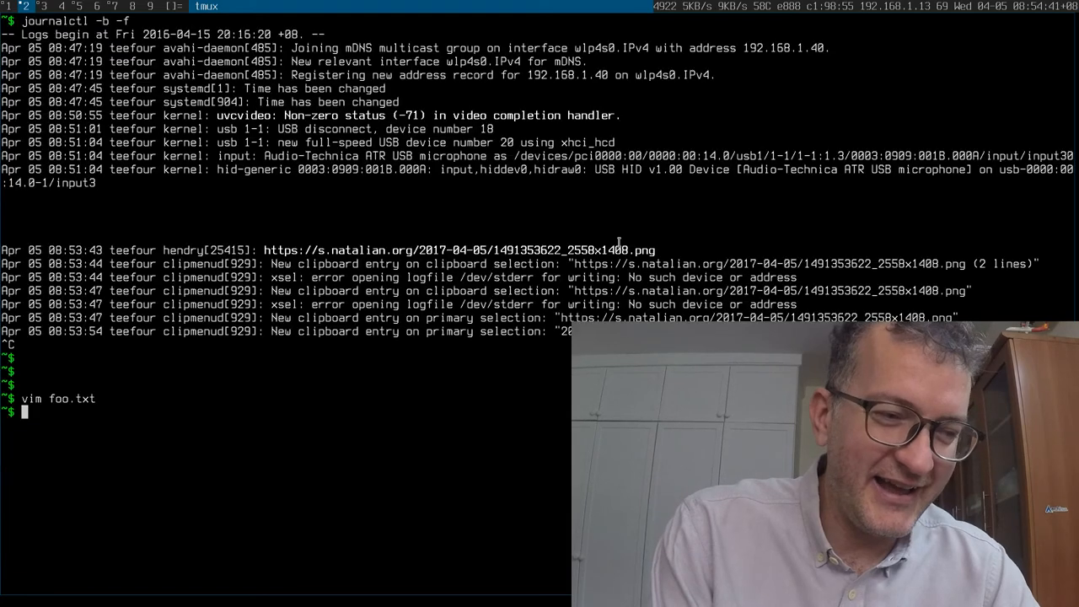
type("upload foo.txt")
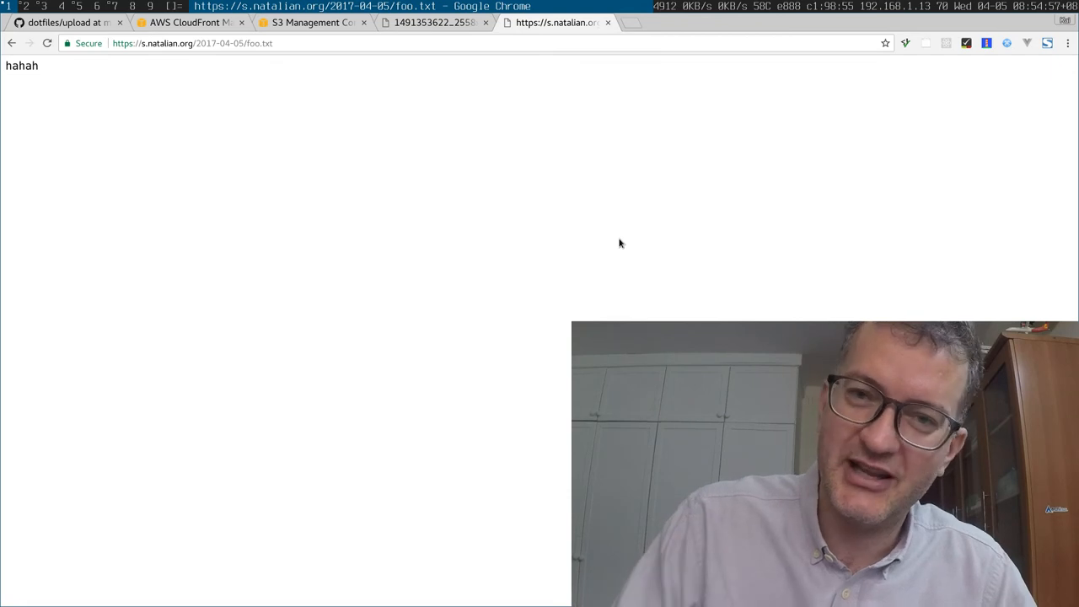
Return to the dotfiles/upload script source on GitHub.
left_click(63, 22)
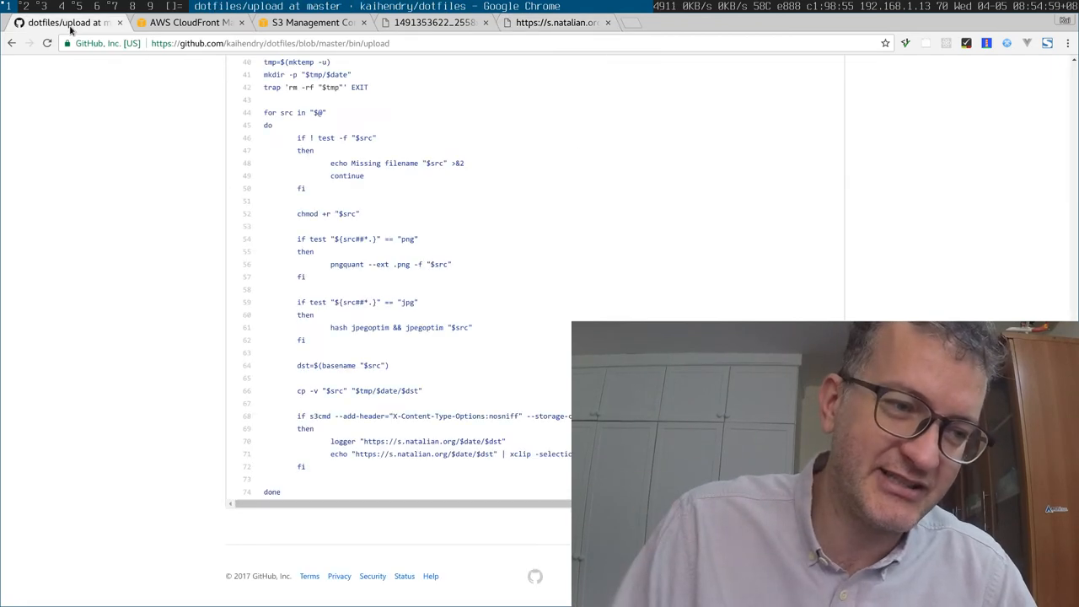